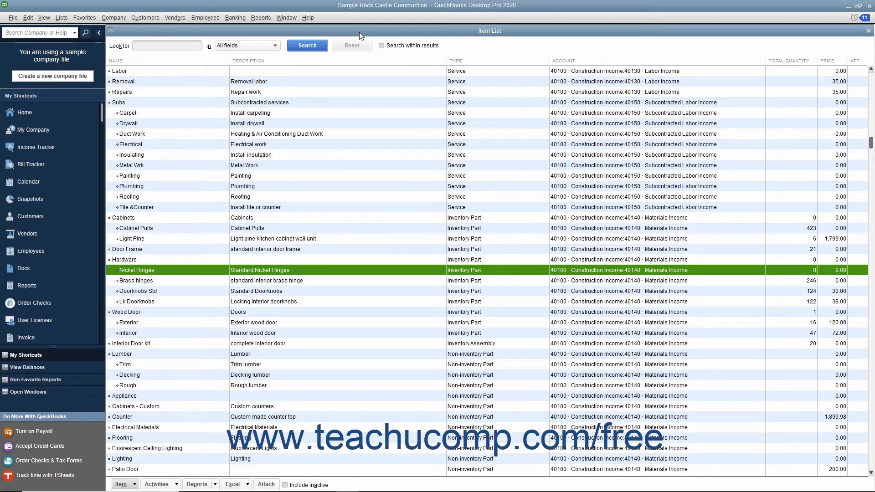
Step: Start a new blank bill from the Vendors menu's Enter Bills command
left_click(174, 18)
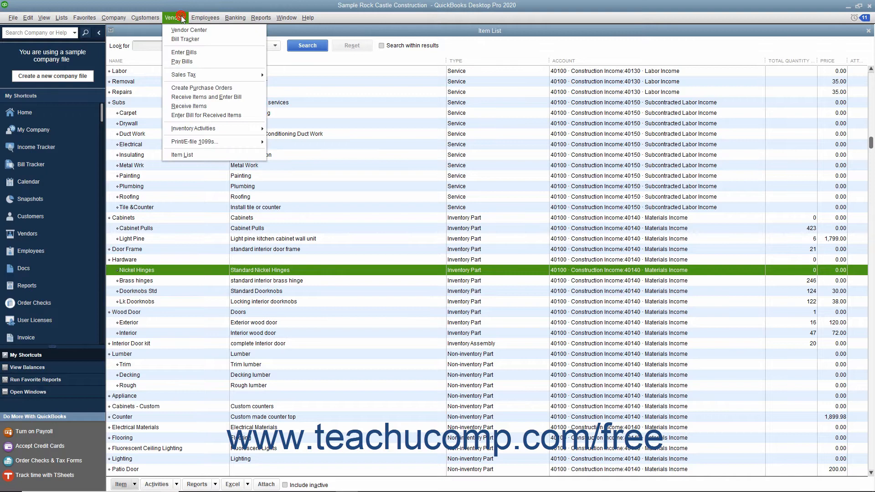
mouse_move(206, 97)
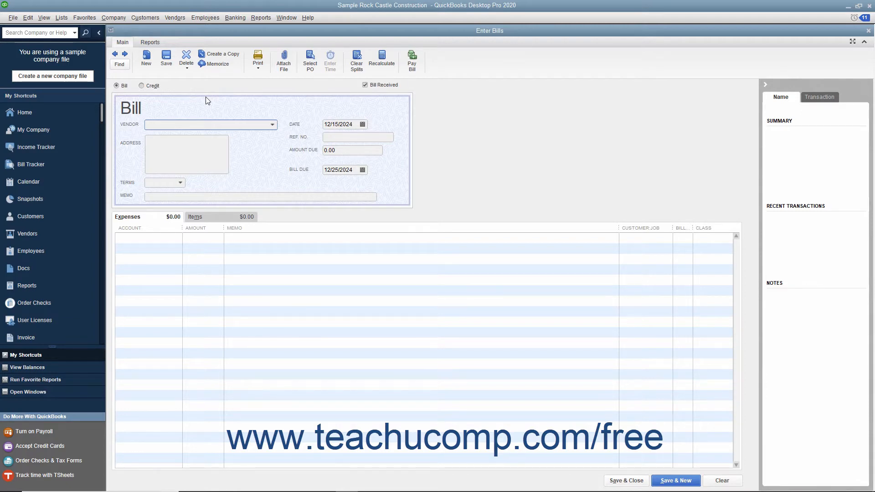
Step: Choose Perry Windows & Doors as the bill's vendor
left_click(210, 124)
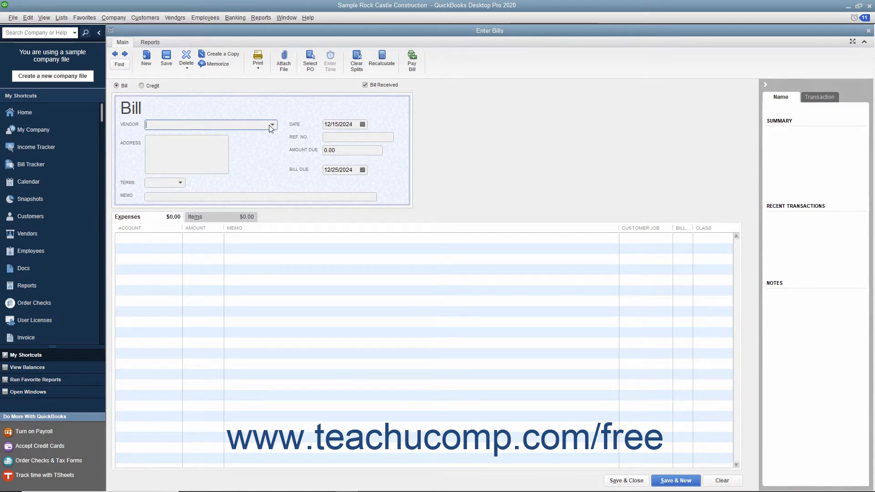
left_click(211, 124)
type("Perry Windows & Doors")
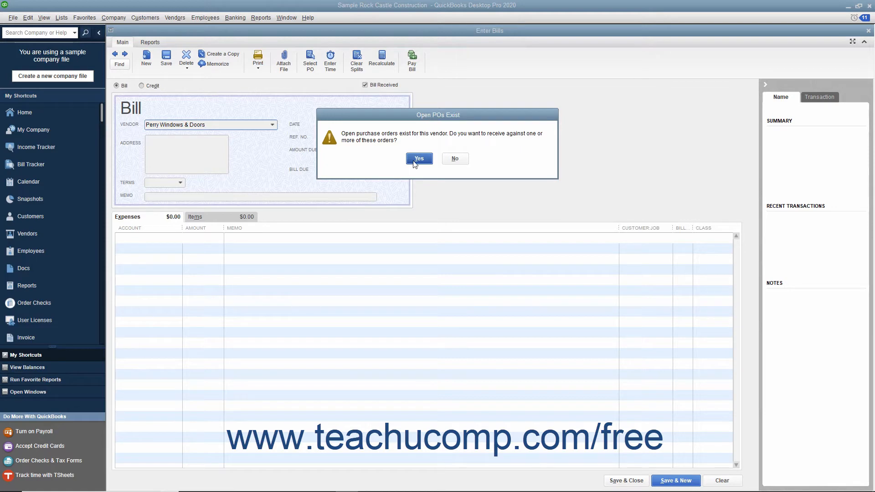
Step: Receive against open PO 6238, bringing in 150 Nickel Hinges at 2.95 for $442.50, Net 30
left_click(419, 159)
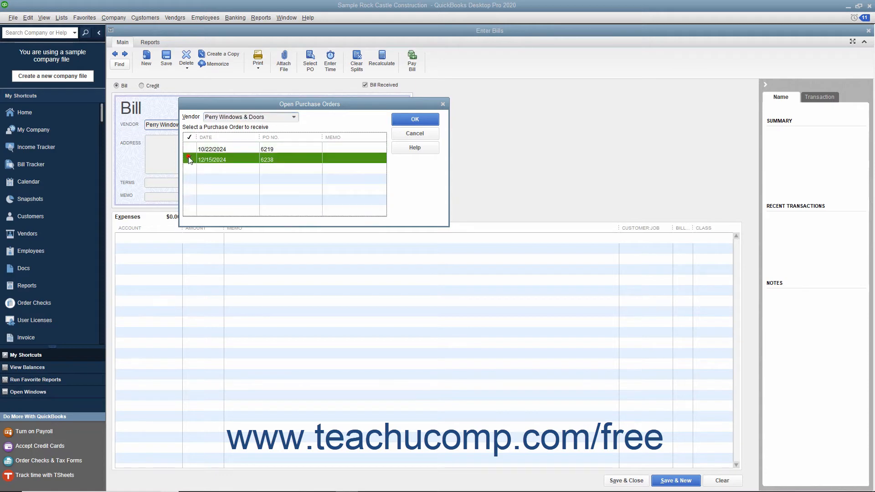
left_click(190, 159)
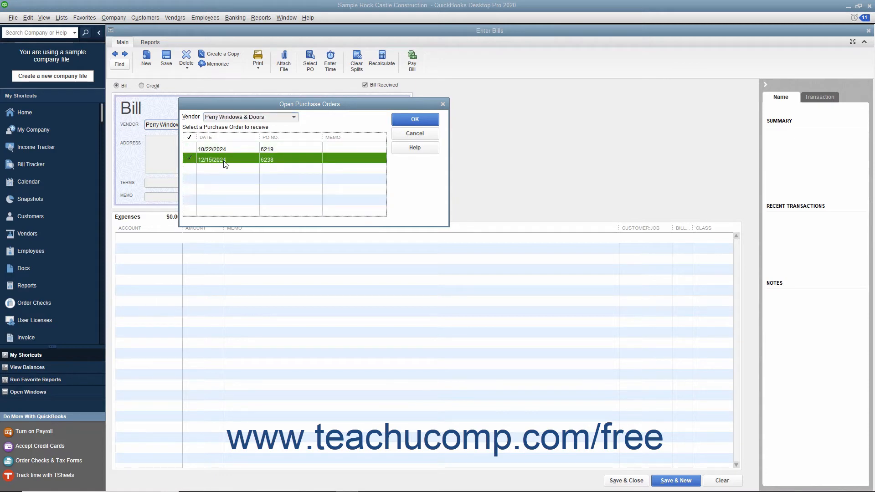
left_click(414, 118)
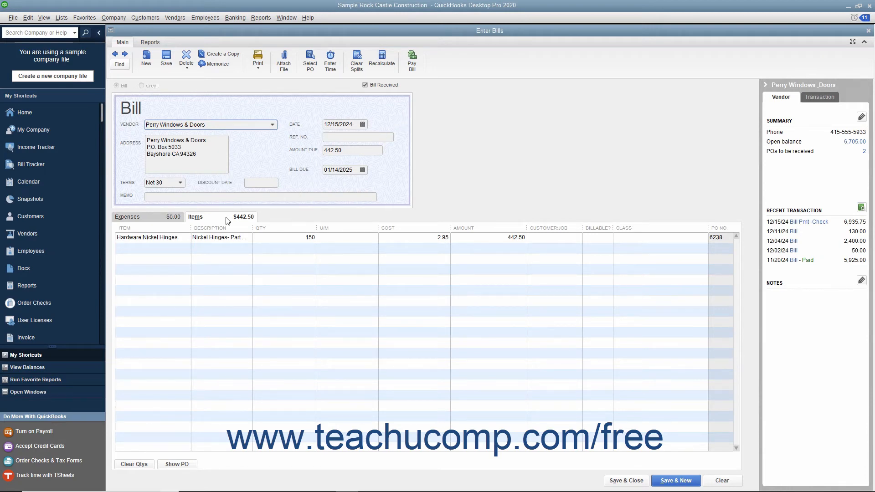
left_click(149, 237)
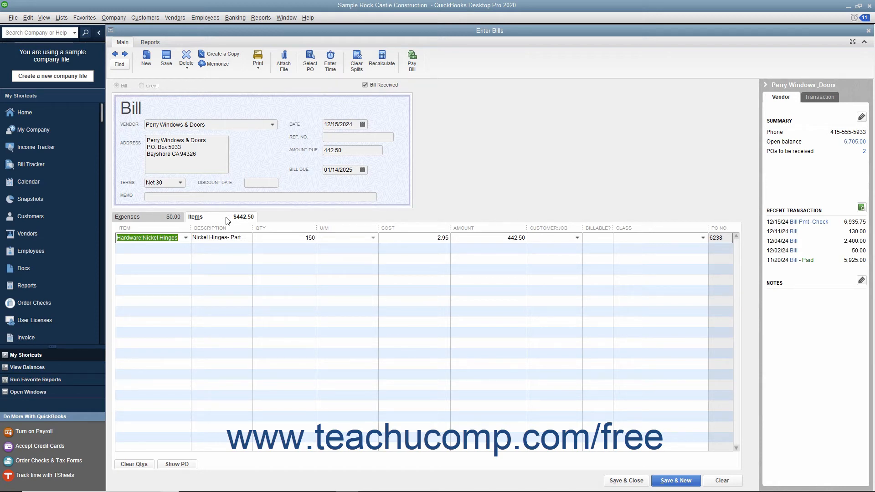
mouse_move(250, 216)
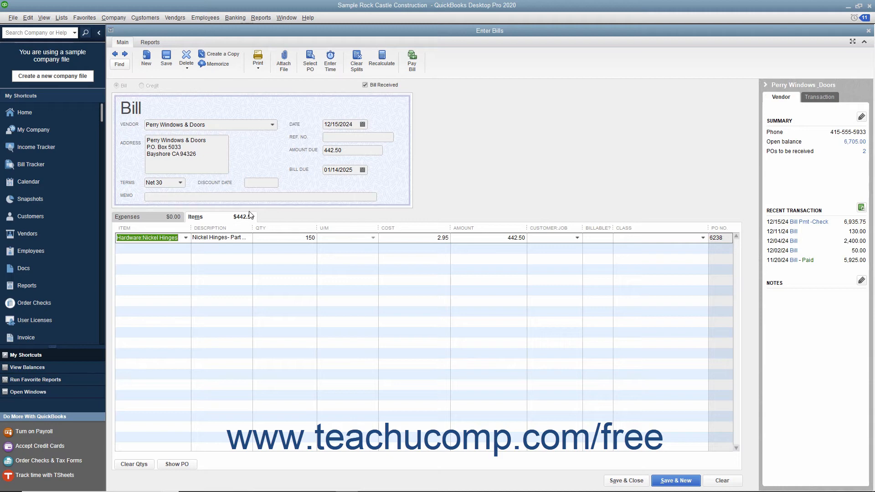
Step: Date the bill 12/15/2024, keep Net 30 terms, and enter reference number 678
left_click(362, 124)
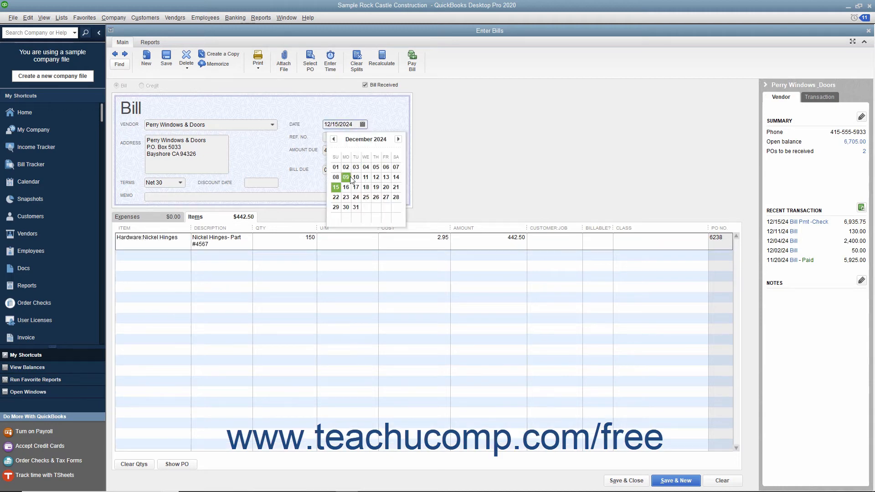
left_click(336, 187)
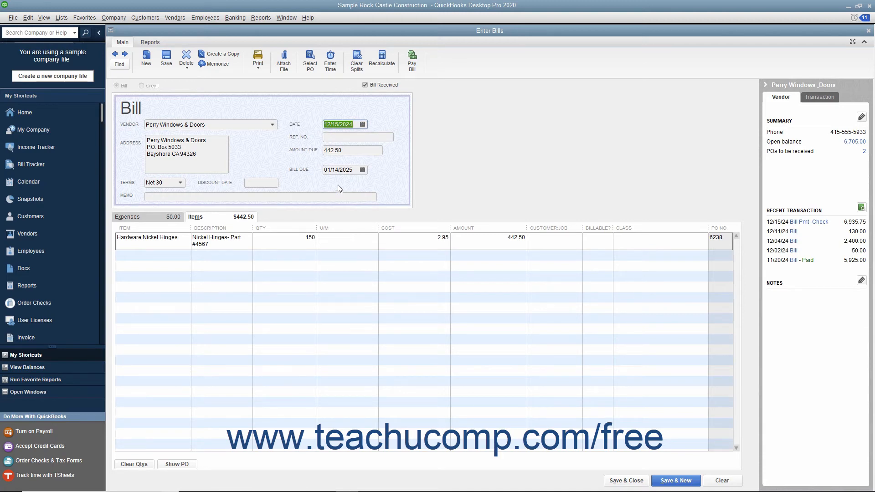
left_click(162, 182)
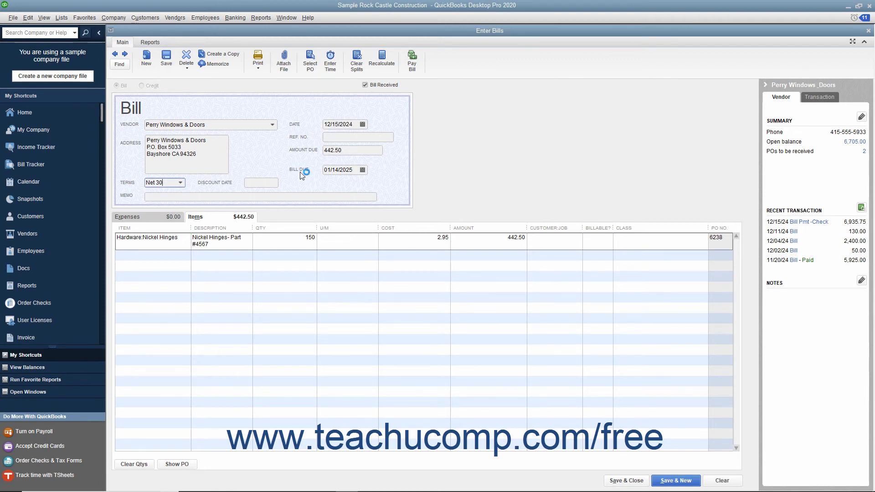
type("678")
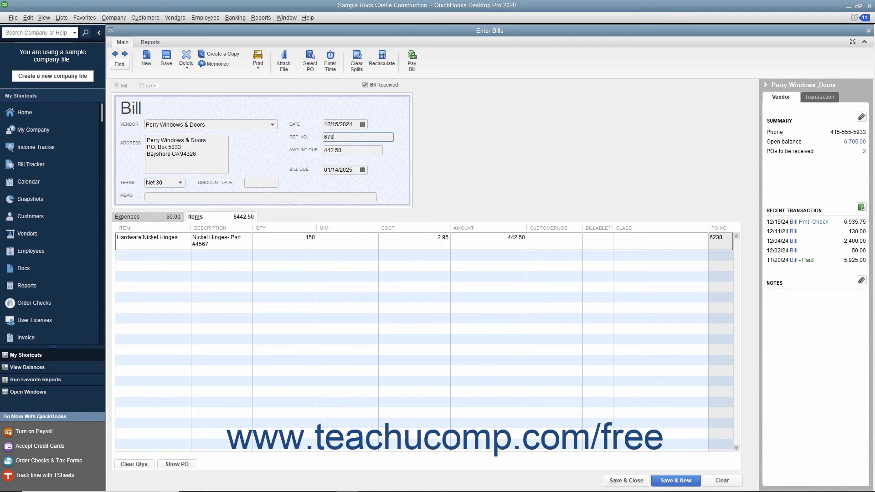